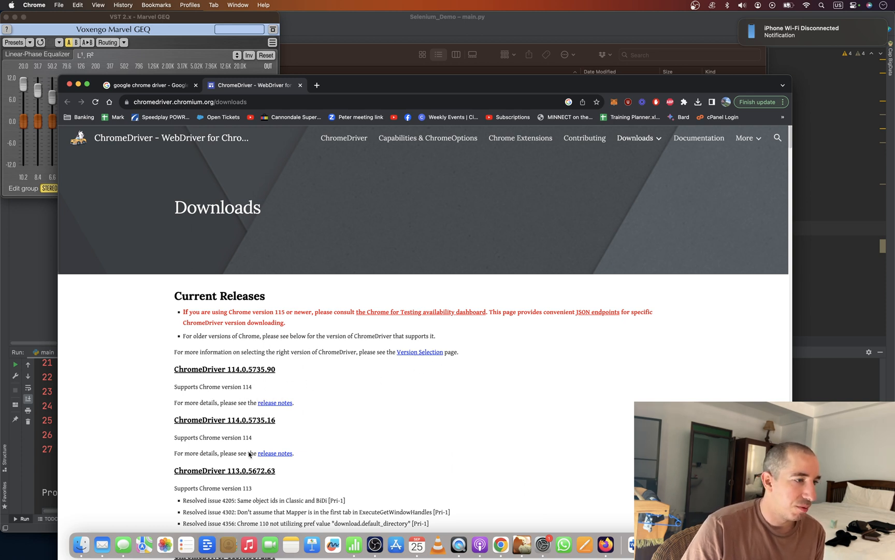
mouse_move(295, 391)
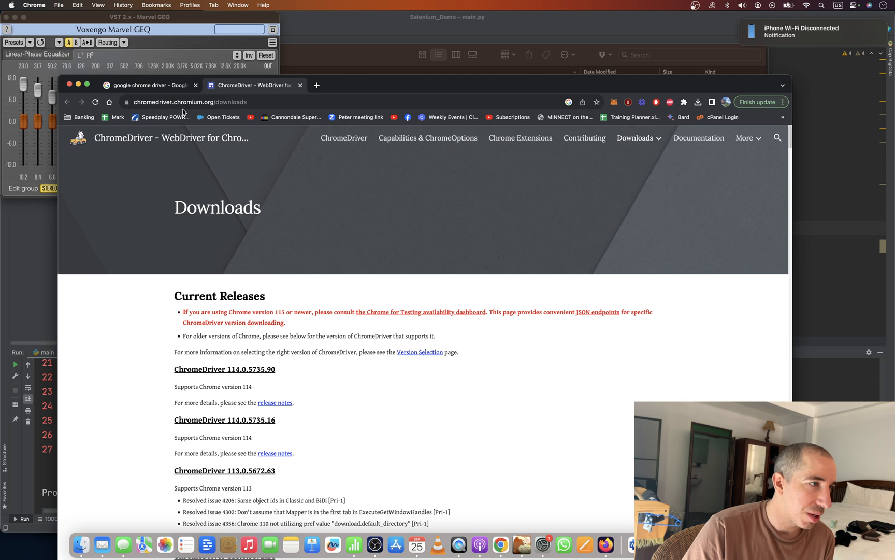
mouse_move(440, 360)
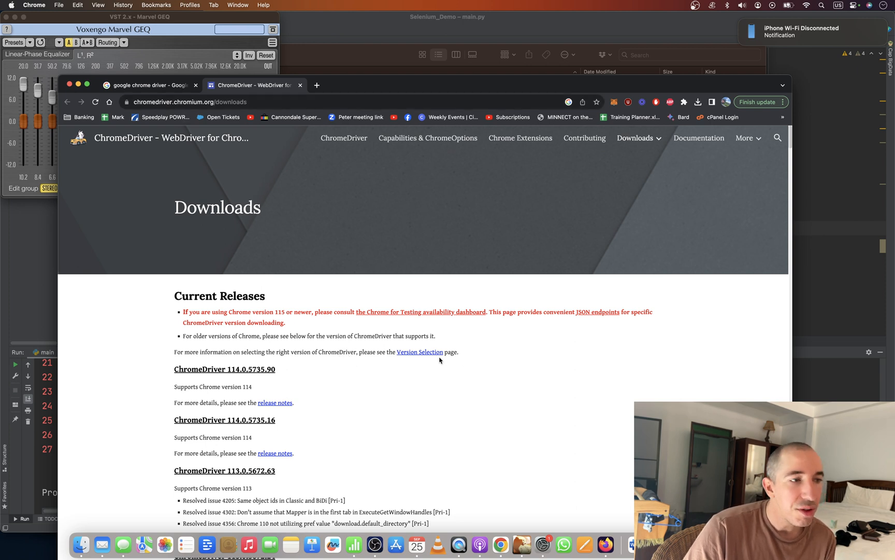
Follow a Current Releases link on the ChromeDriver Downloads page, spawning a new tab
left_click(420, 352)
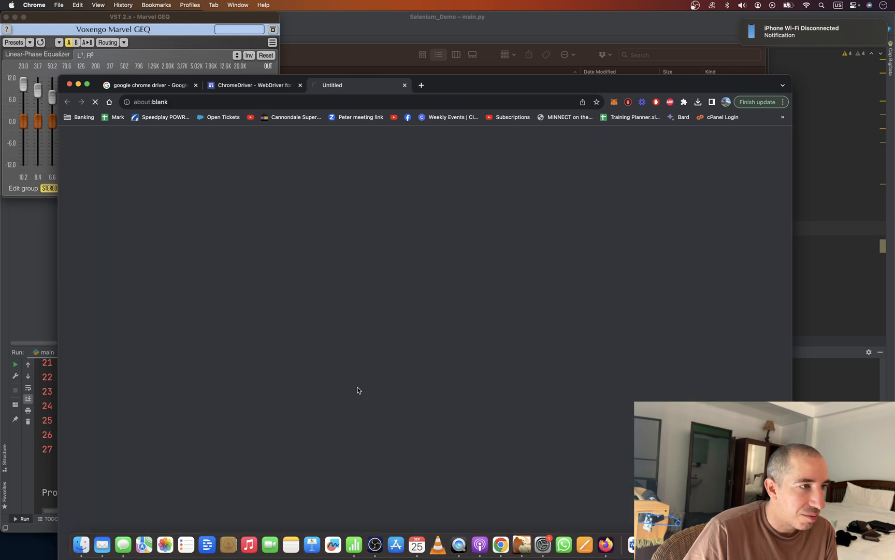
Return to the ChromeDriver tab and review the Version Selection guidance for versions 115 and newer
left_click(251, 85)
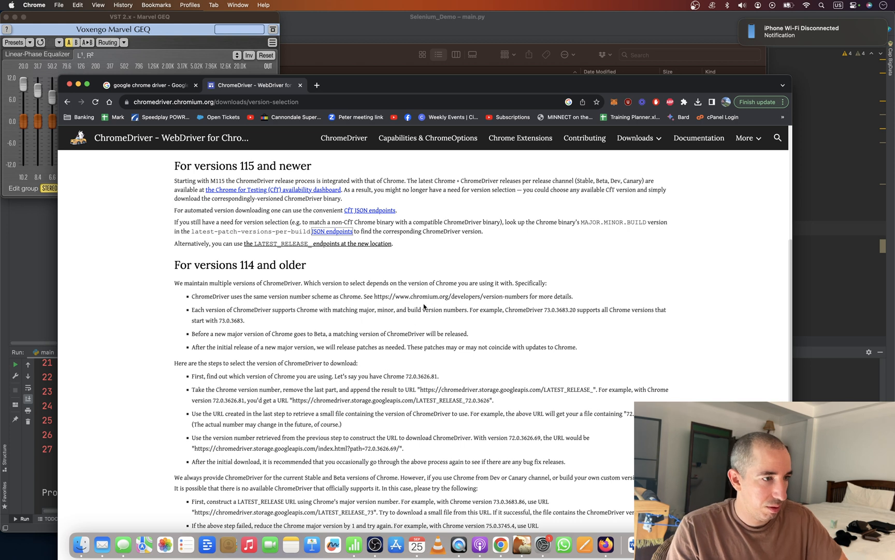
scroll("down", 3)
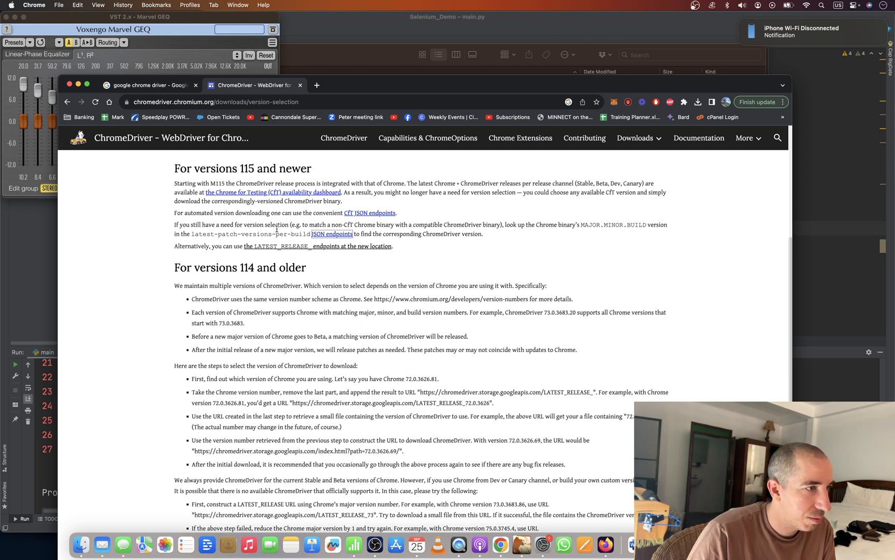
scroll("up", 3)
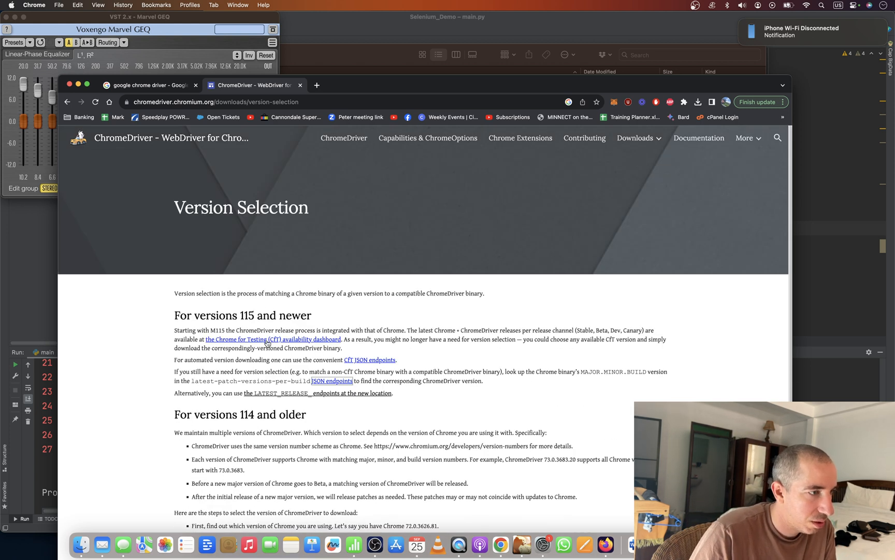
Reach the Chrome for Testing availability dashboard and bring its Stable channel table into view
left_click(272, 339)
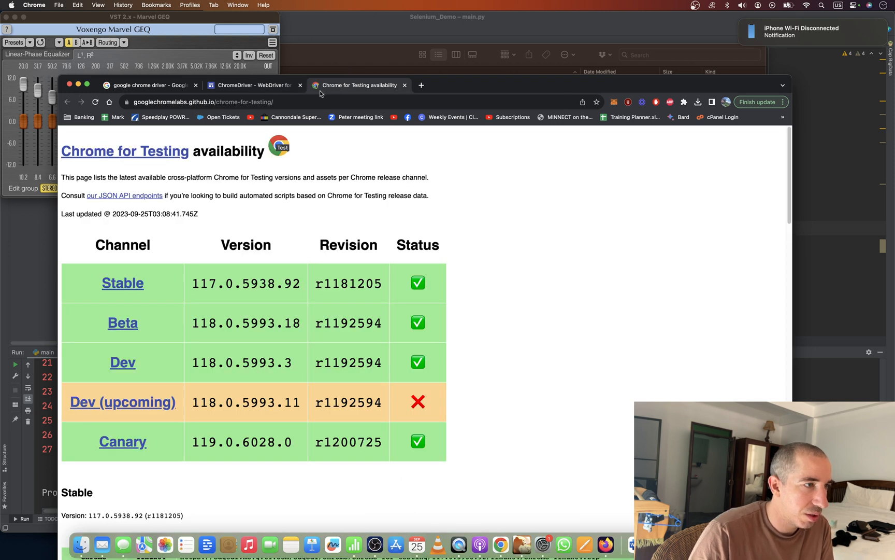
mouse_move(568, 123)
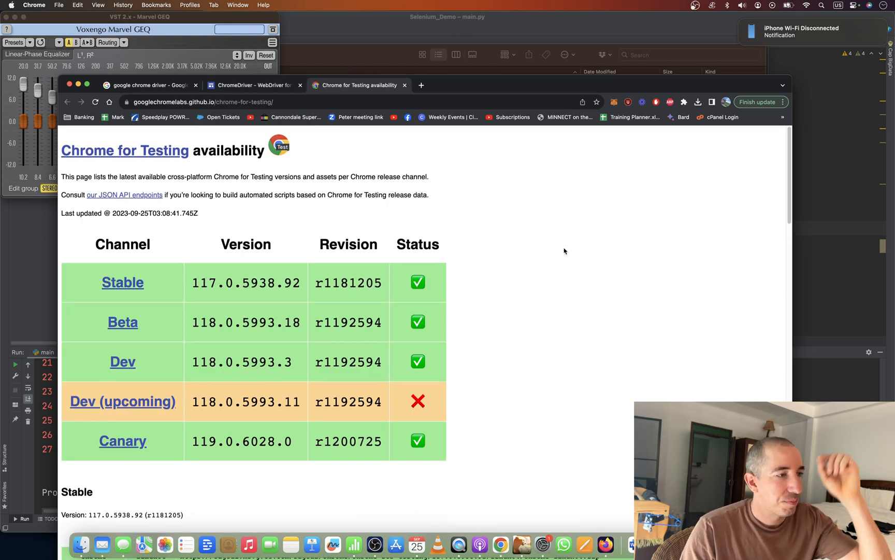
scroll("down", 3)
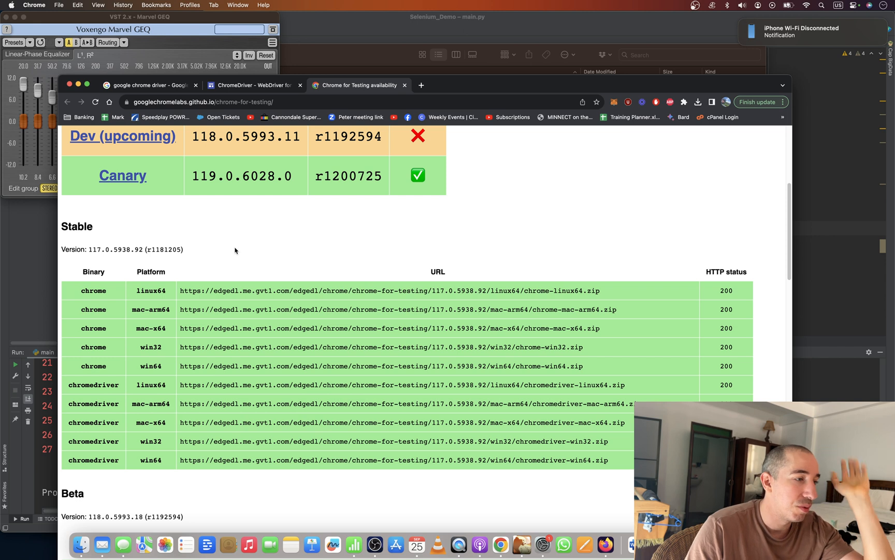
scroll("up", 3)
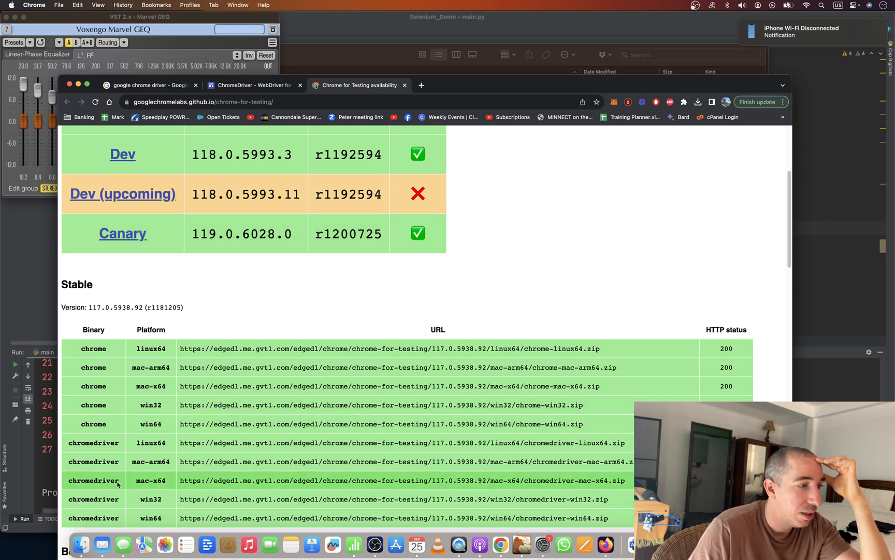
Select the chromedriver mac-x64 zip URL in the Stable table and view its context options
left_click_drag(77, 480, 165, 480)
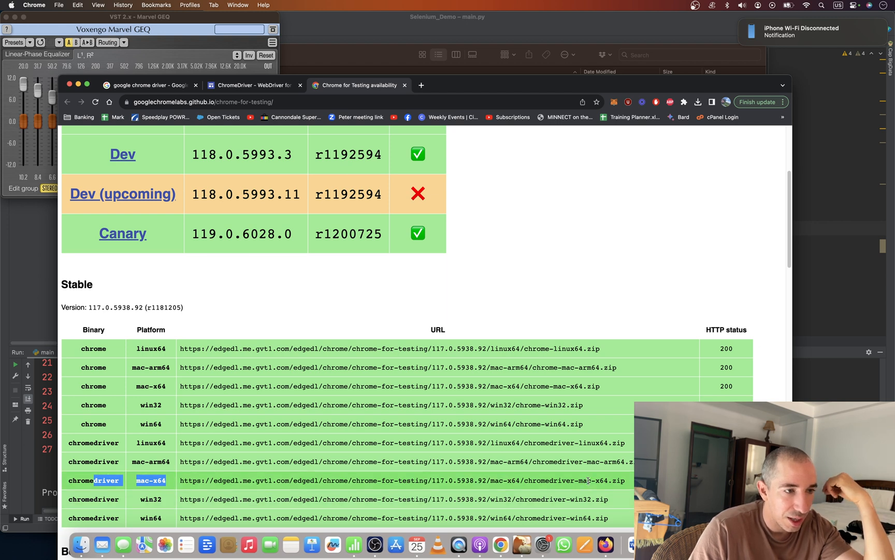
right_click(588, 480)
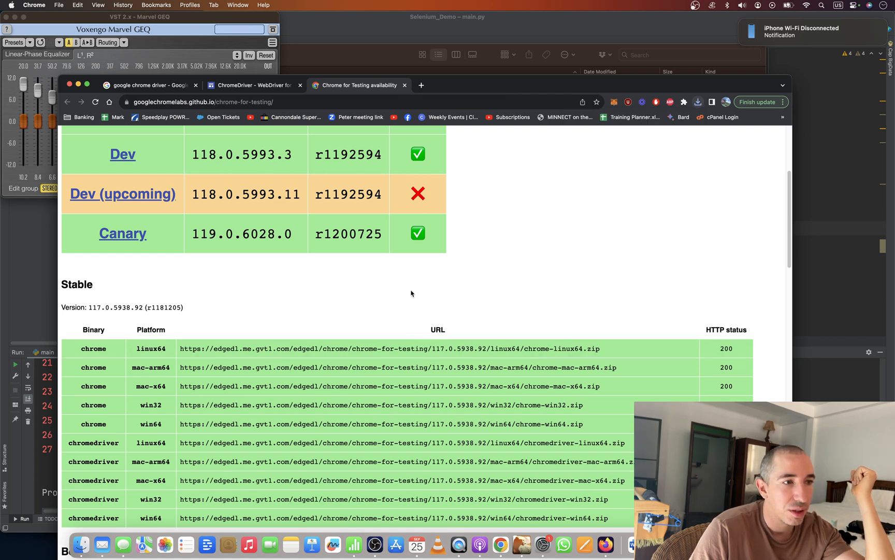
left_click(698, 102)
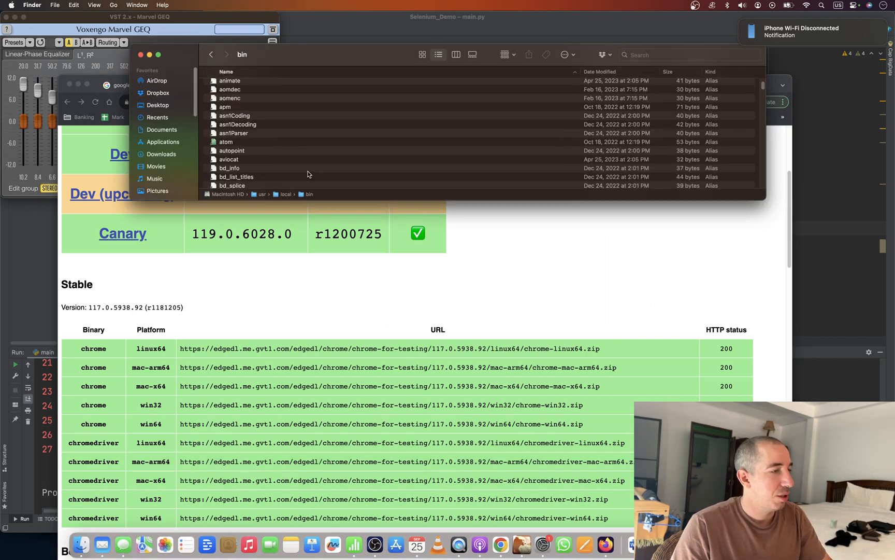
Navigate Finder to /usr/local/bin via Go to Folder, then return focus to Chrome's address bar
key("cmd+shift+g")
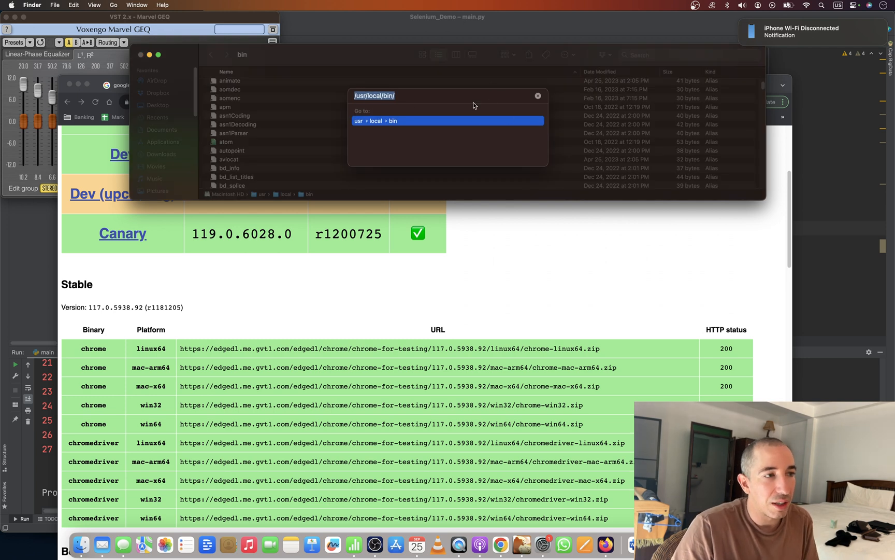
mouse_move(229, 293)
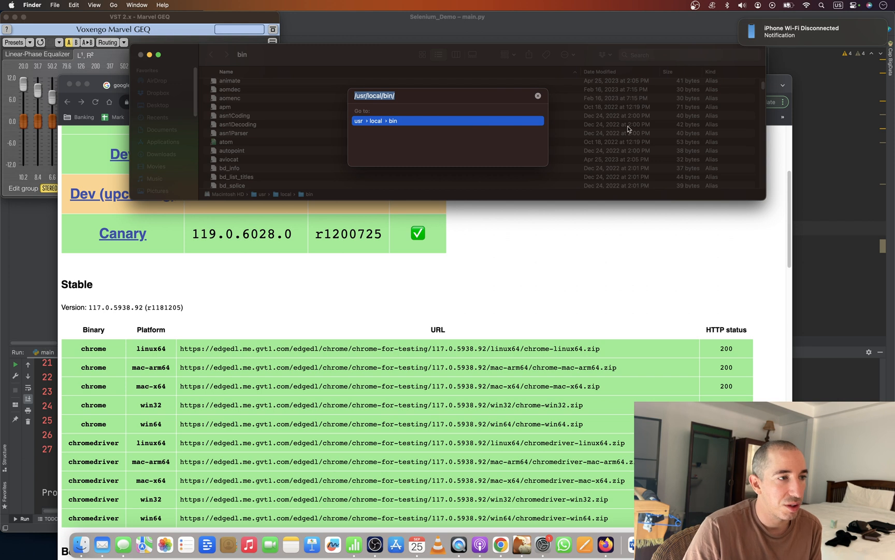
mouse_move(634, 201)
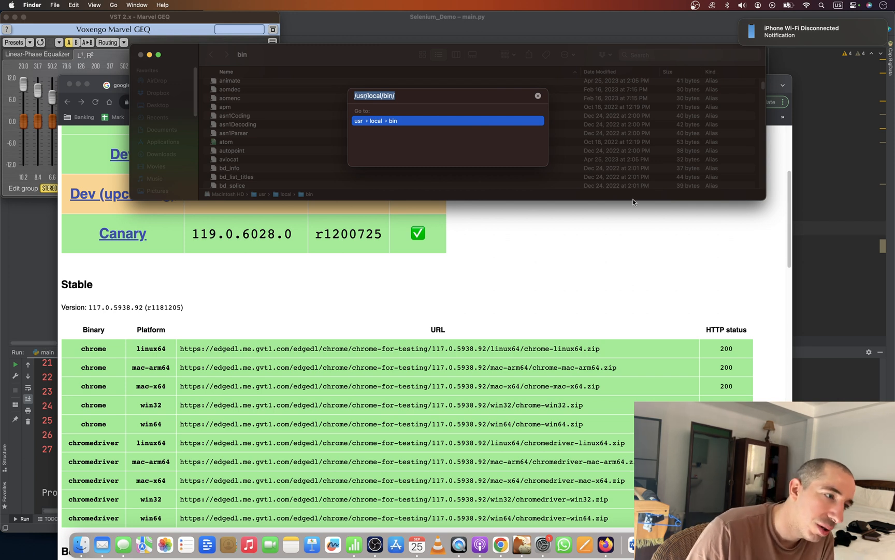
left_click(262, 101)
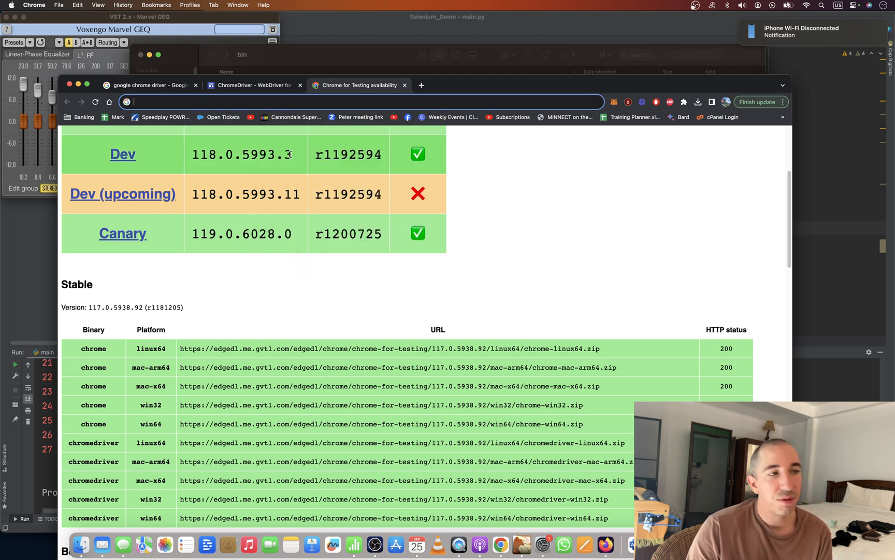
left_click(360, 102)
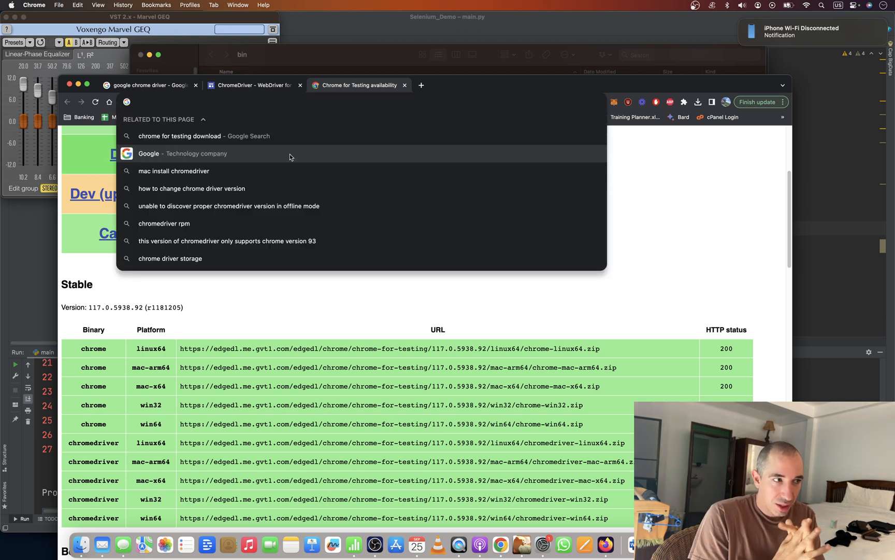